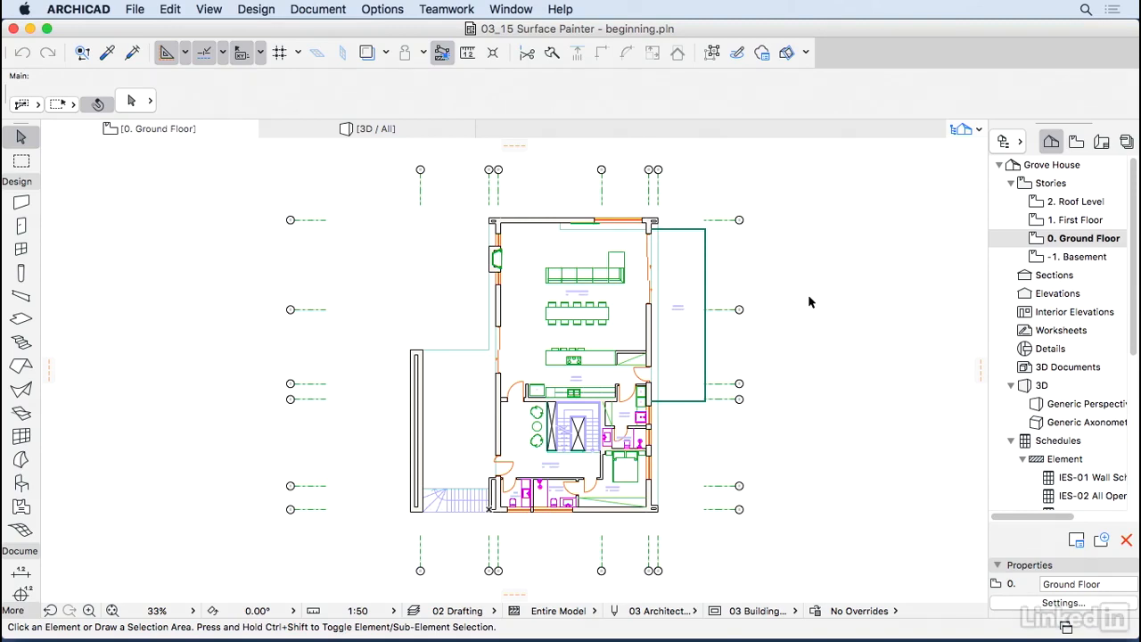
{"action": "mouse_move", "coordinate": [653, 325]}
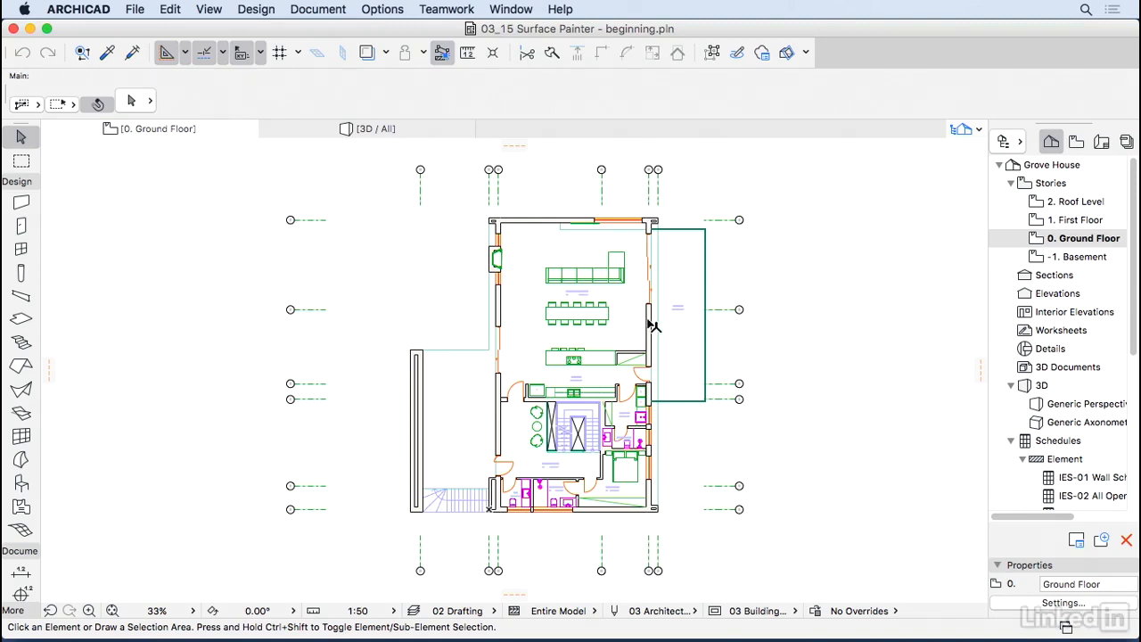
Orbit the 3D house model to bring the freestanding wall beside the deck into view
{"action": "left_click", "coordinate": [720, 100]}
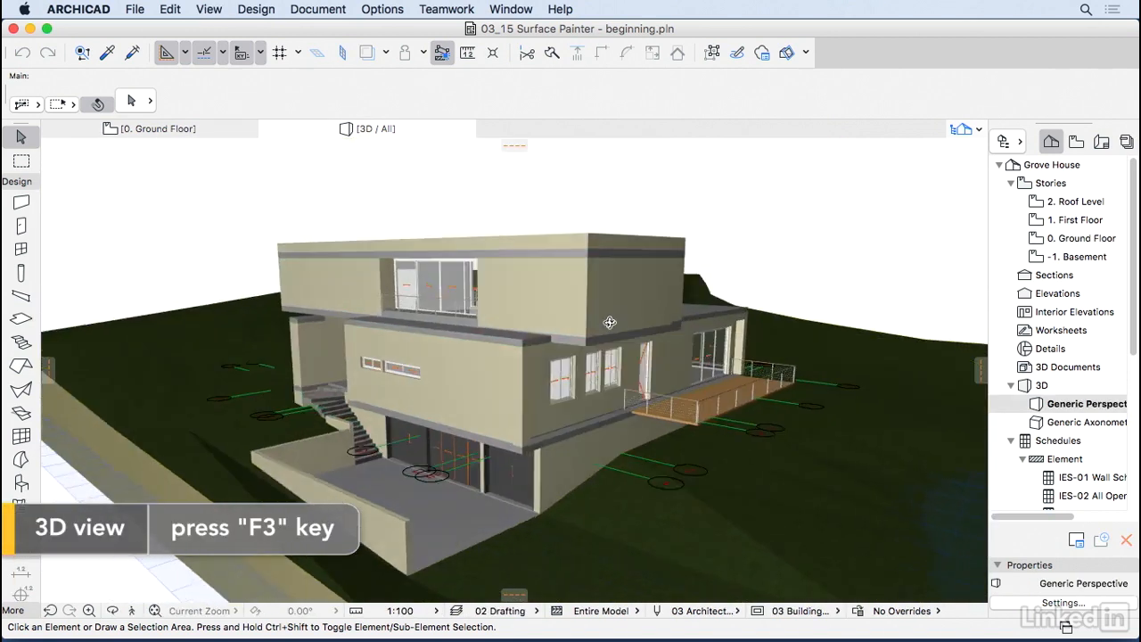
{"action": "key", "text": "o"}
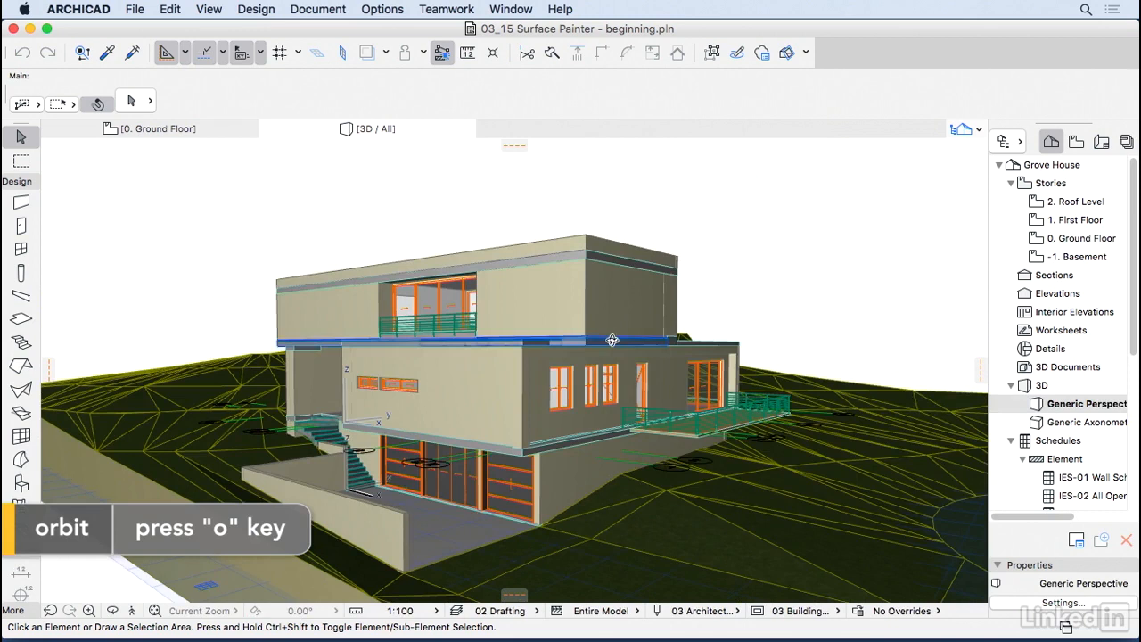
{"action": "left_click_drag", "start_coordinate": [613, 339], "coordinate": [564, 312]}
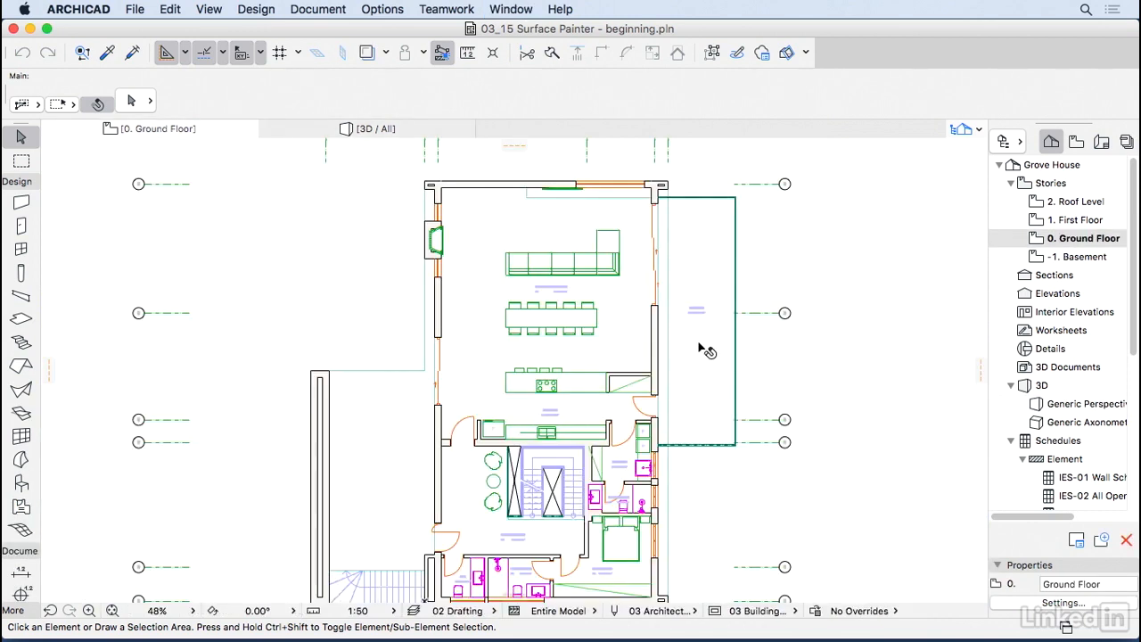
{"action": "left_click", "coordinate": [22, 202]}
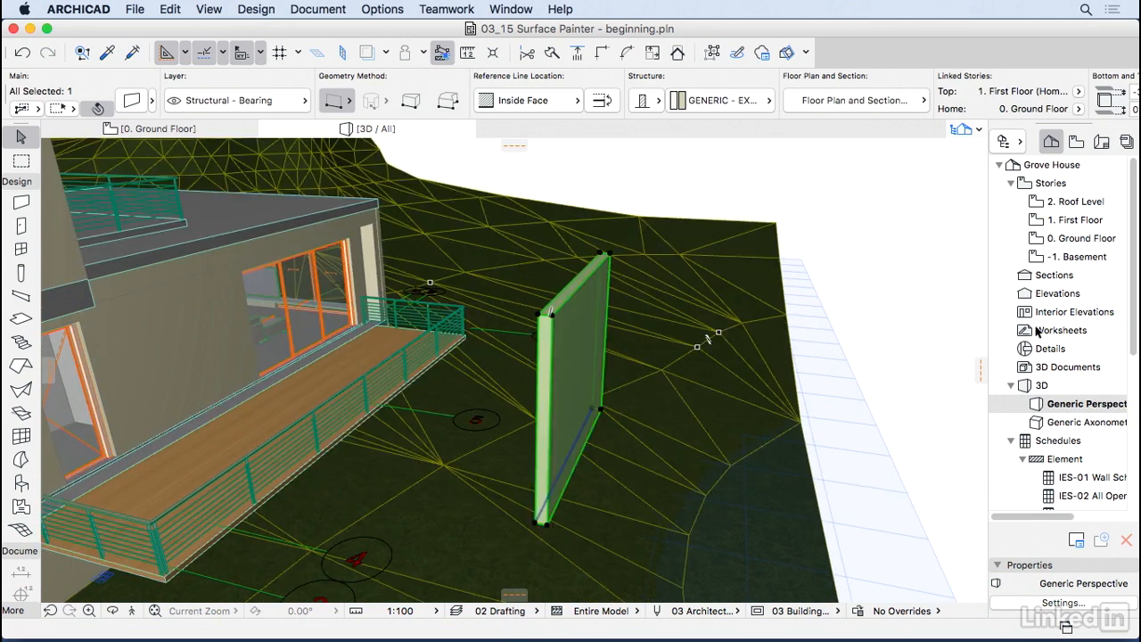
Override the wall's surfaces with Paint - Cadmium Orange face and Paint - Cadmium Yellow edge
{"action": "double_click", "coordinate": [566, 393]}
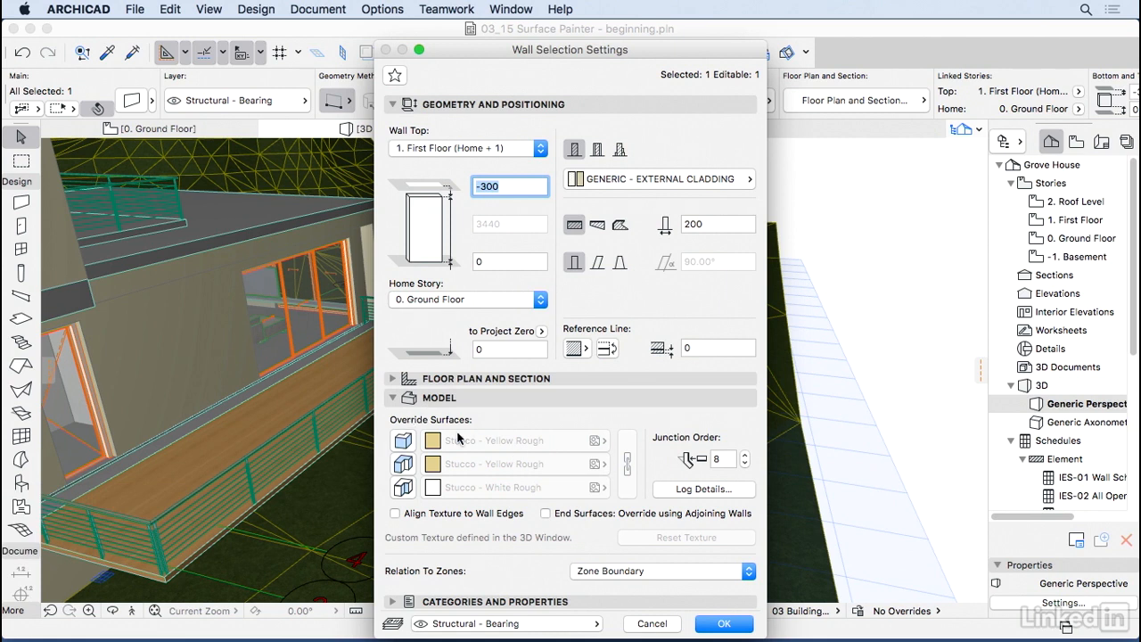
{"action": "mouse_move", "coordinate": [455, 438]}
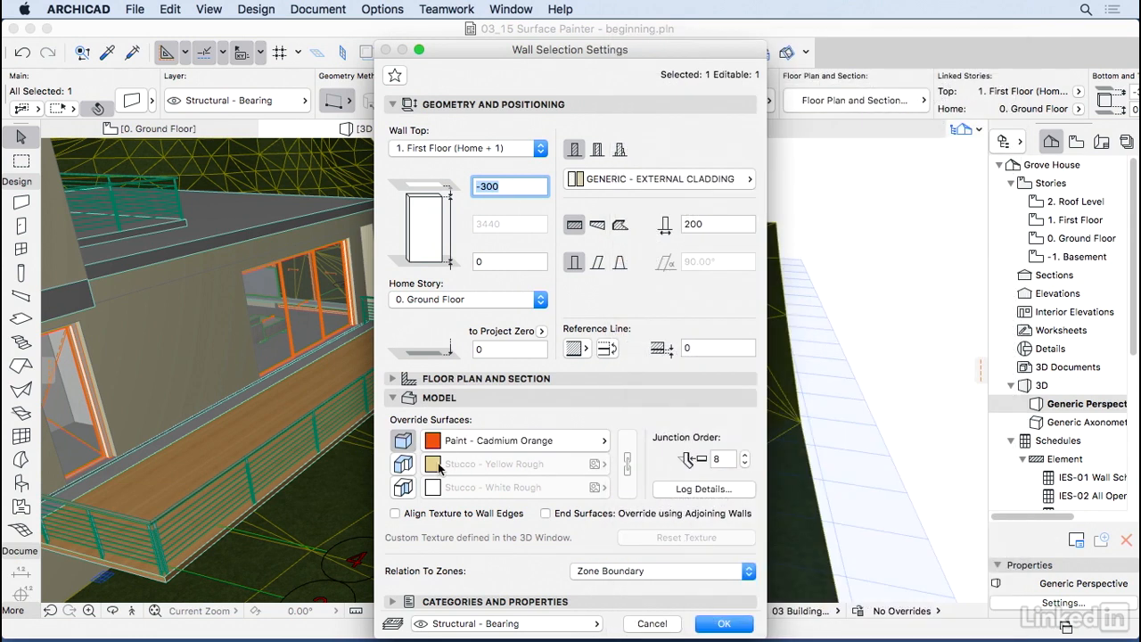
{"action": "left_click", "coordinate": [496, 464]}
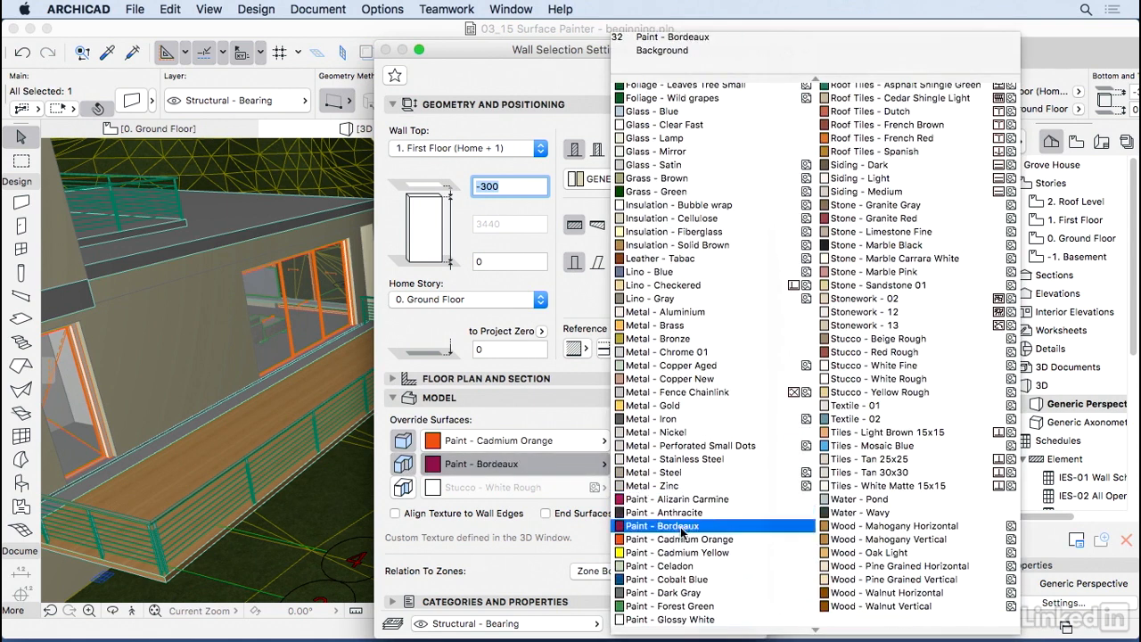
{"action": "left_click", "coordinate": [681, 552]}
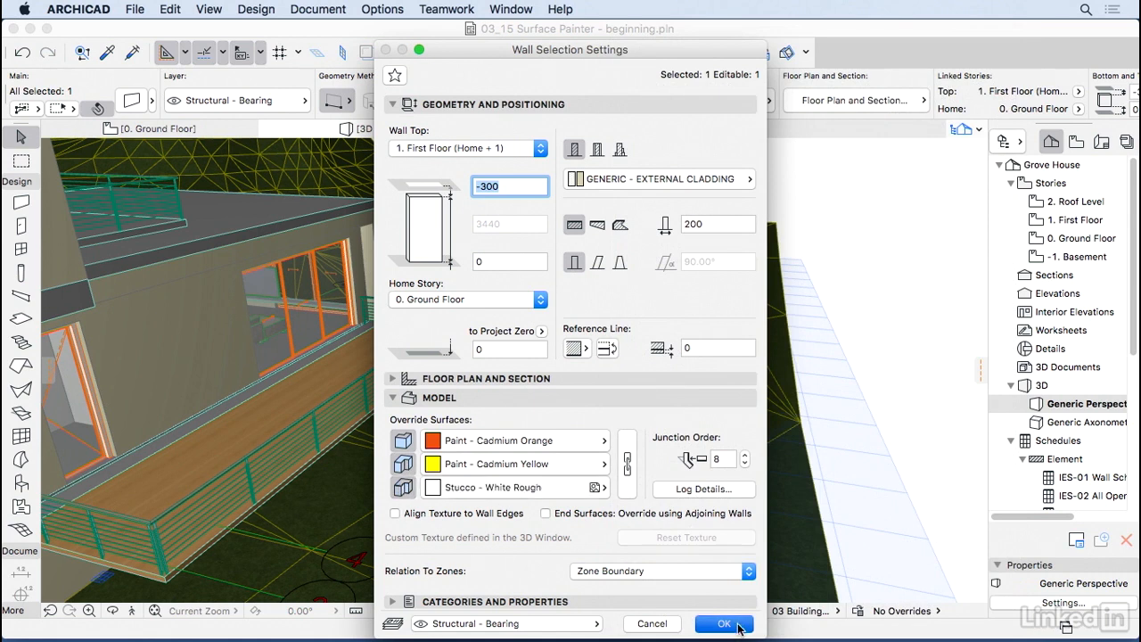
{"action": "left_click", "coordinate": [724, 624]}
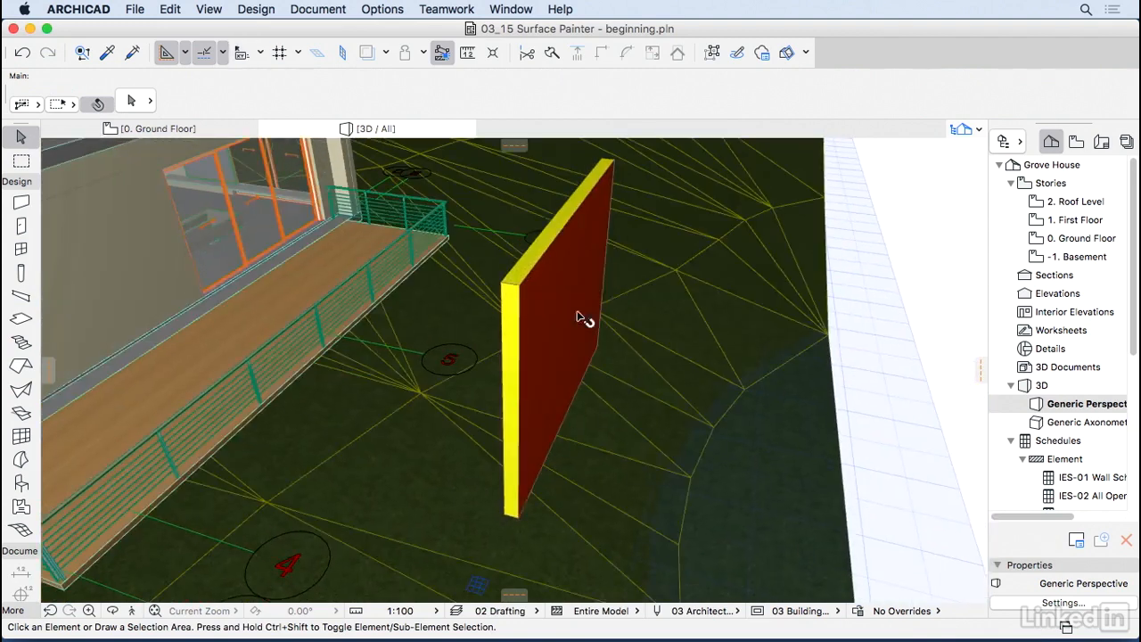
{"action": "left_click_drag", "start_coordinate": [579, 318], "coordinate": [731, 306]}
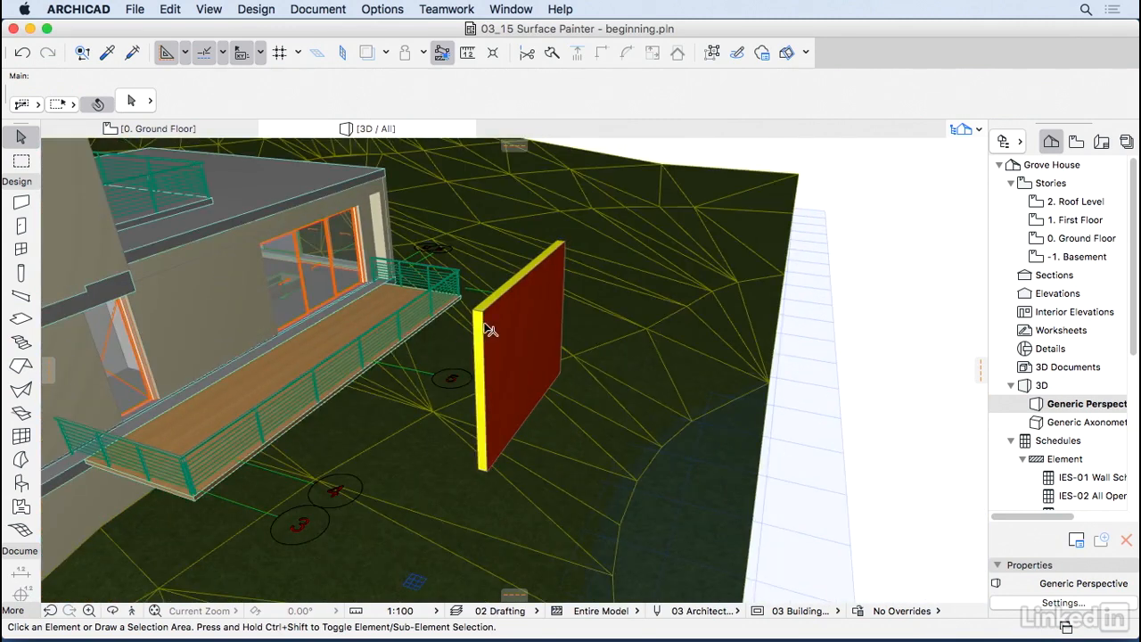
{"action": "left_click", "coordinate": [517, 357]}
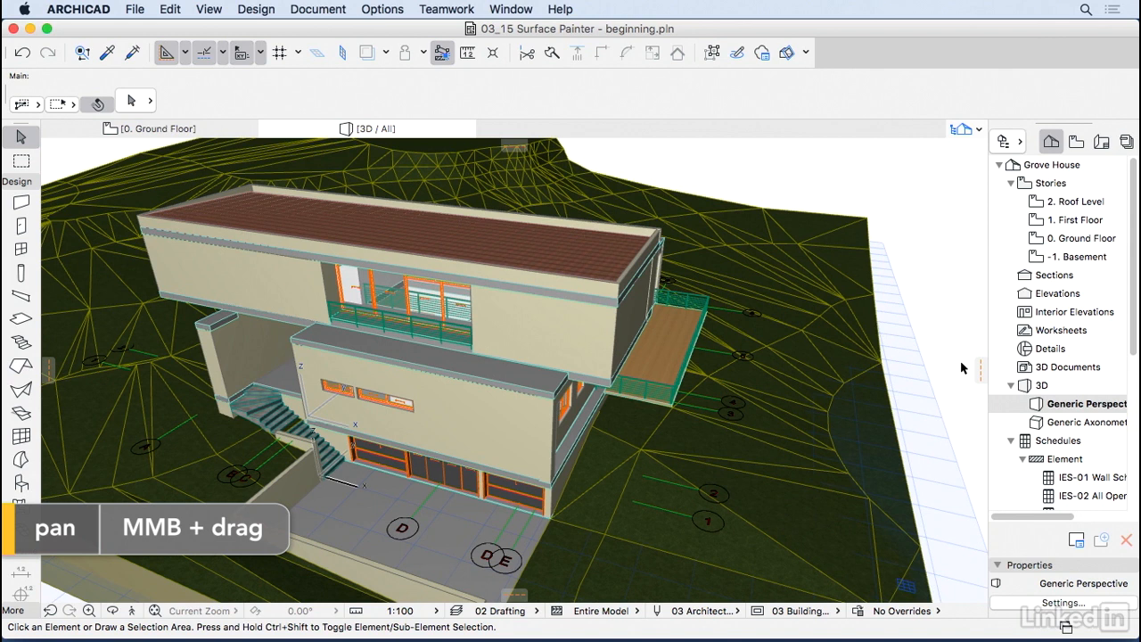
{"action": "mouse_move", "coordinate": [524, 16]}
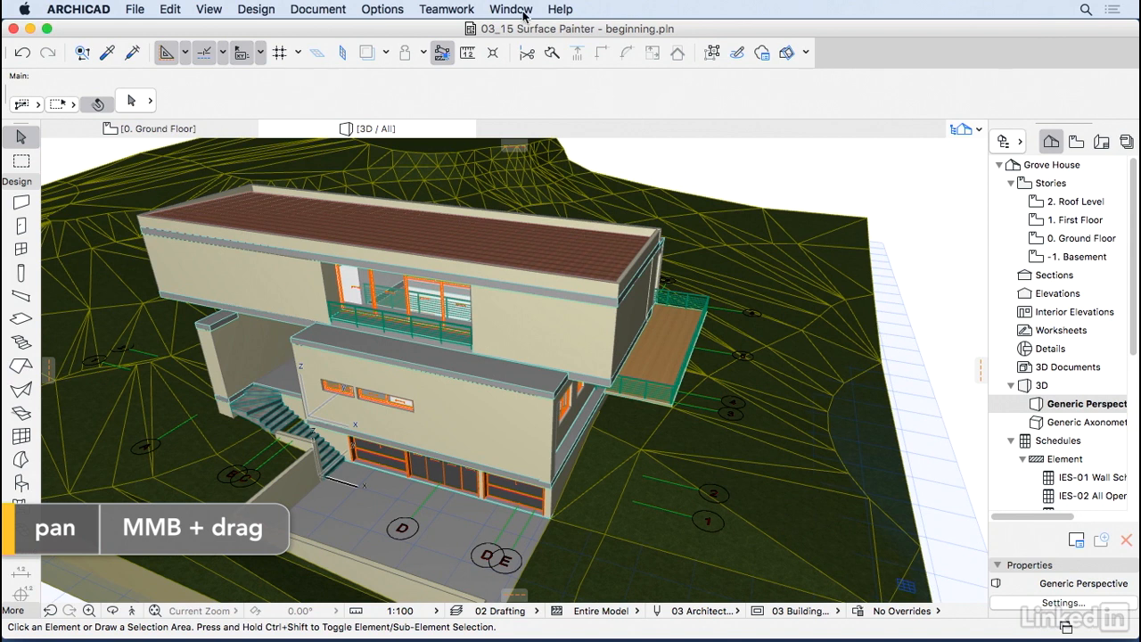
Show the Surface Painter palette and move it aside from the 3D model
{"action": "left_click", "coordinate": [509, 9]}
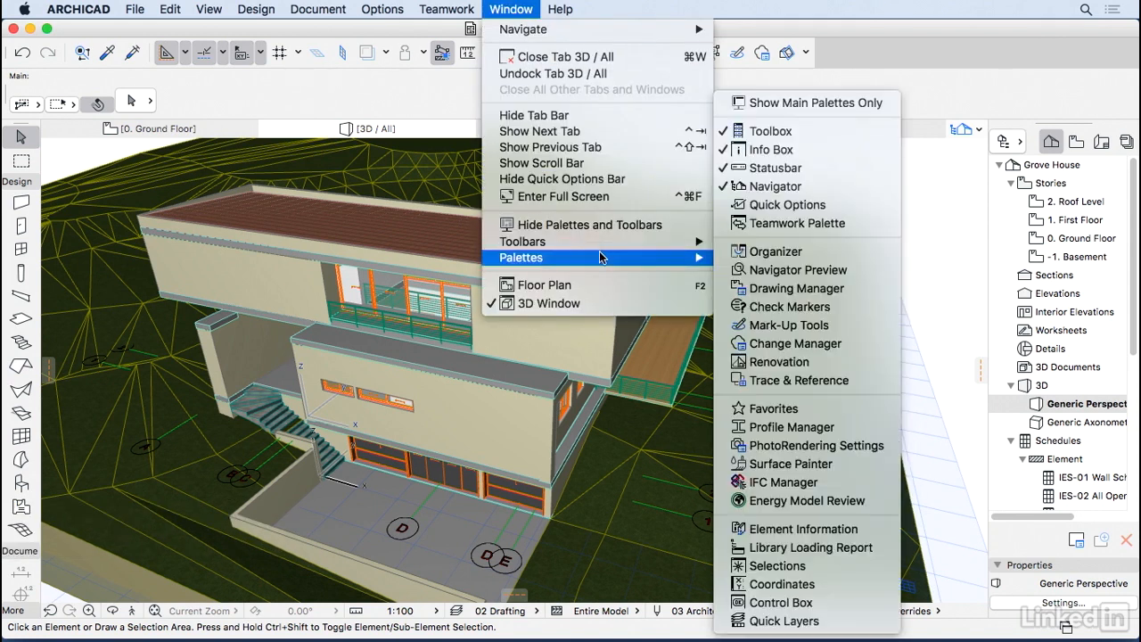
{"action": "mouse_move", "coordinate": [794, 446]}
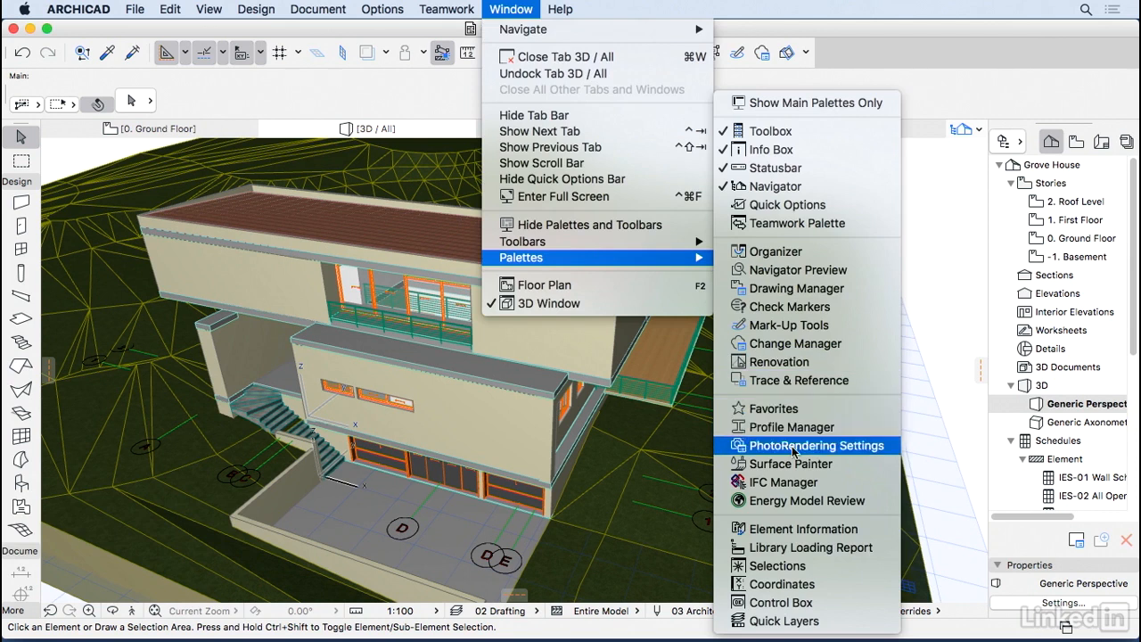
{"action": "mouse_move", "coordinate": [792, 463]}
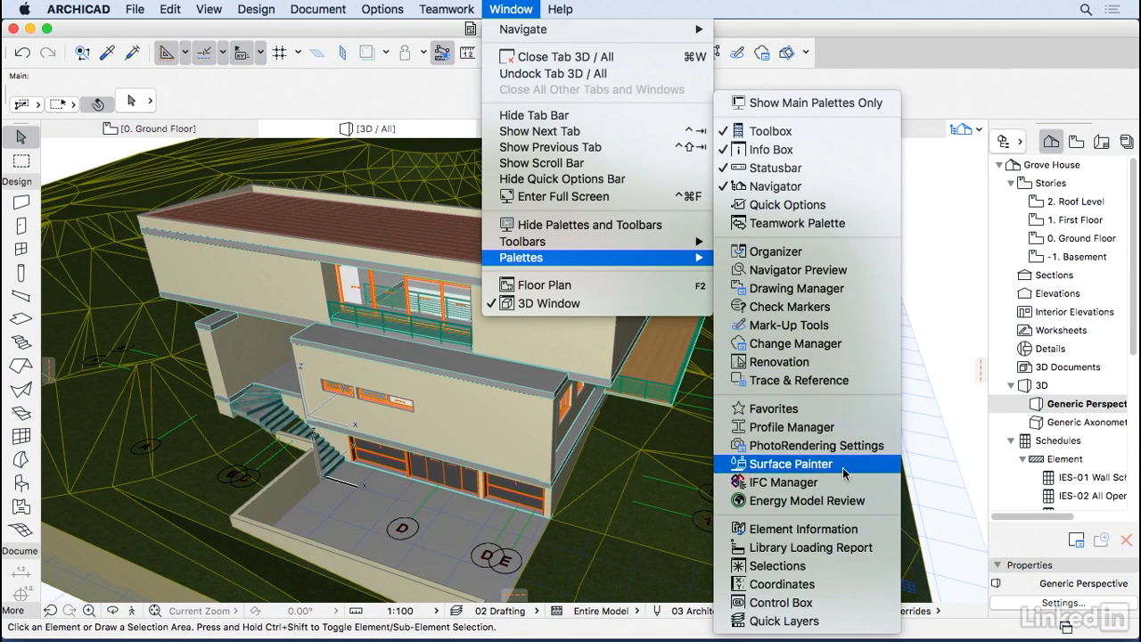
{"action": "left_click", "coordinate": [788, 464]}
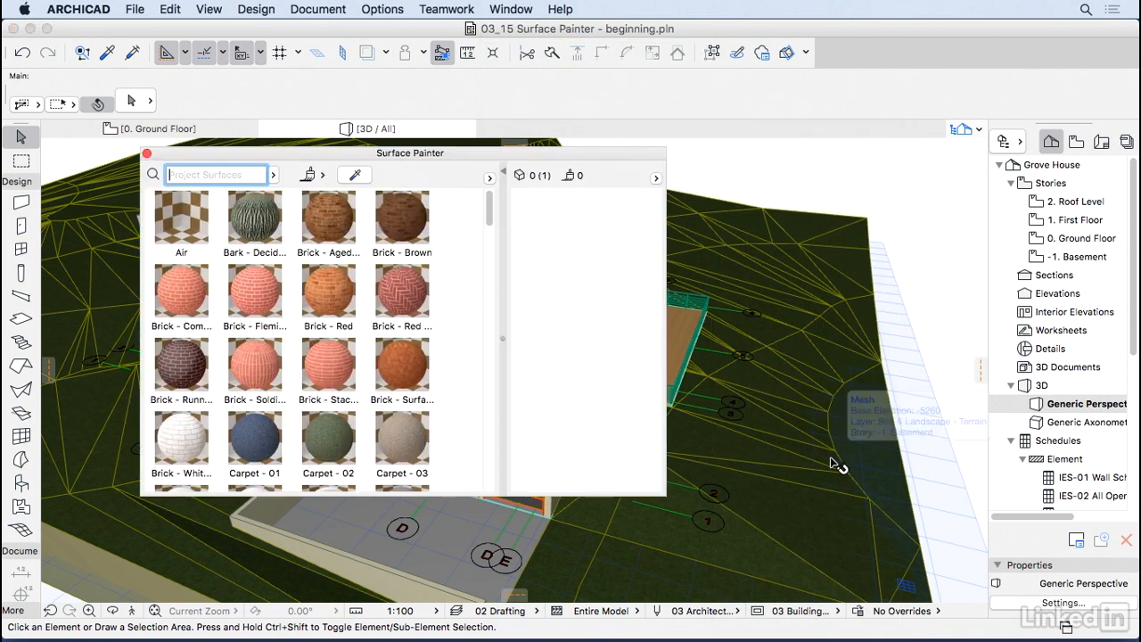
{"action": "mouse_move", "coordinate": [418, 168]}
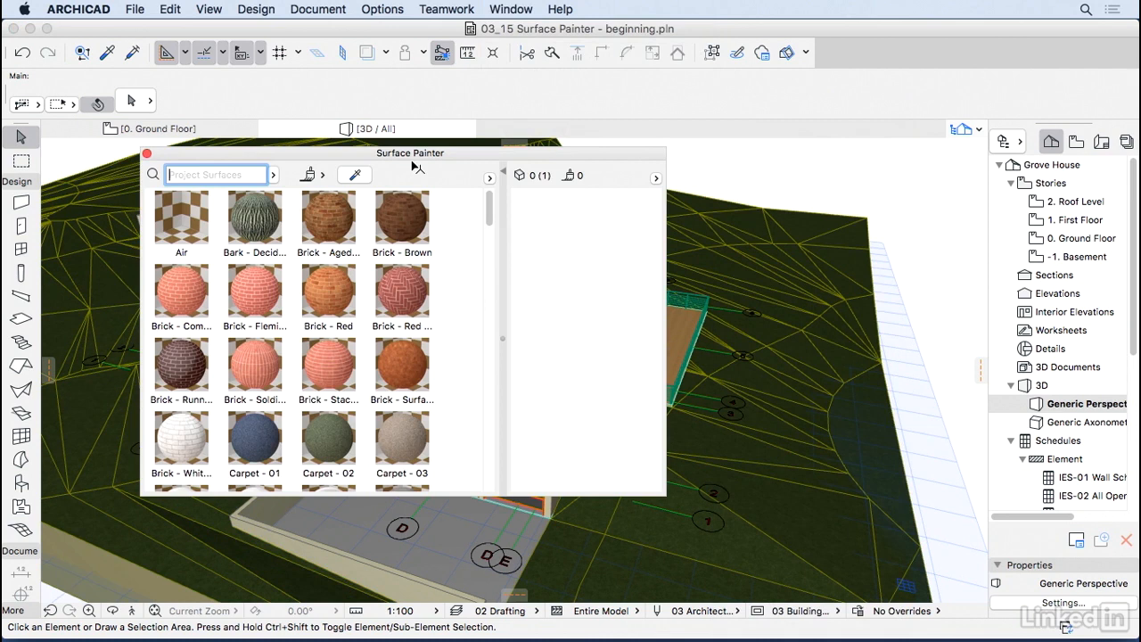
{"action": "left_click_drag", "start_coordinate": [410, 153], "coordinate": [104, 272]}
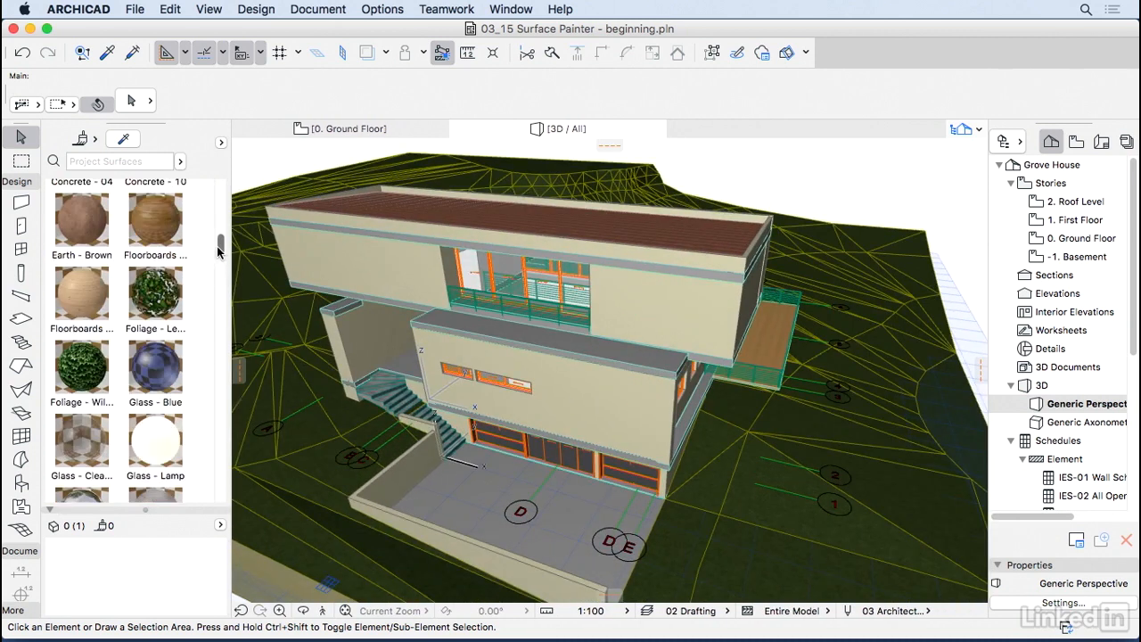
Choose Stucco - White in the Surface Painter and paint the front wall with it
{"action": "scroll", "scroll_direction": "down", "scroll_amount": 3}
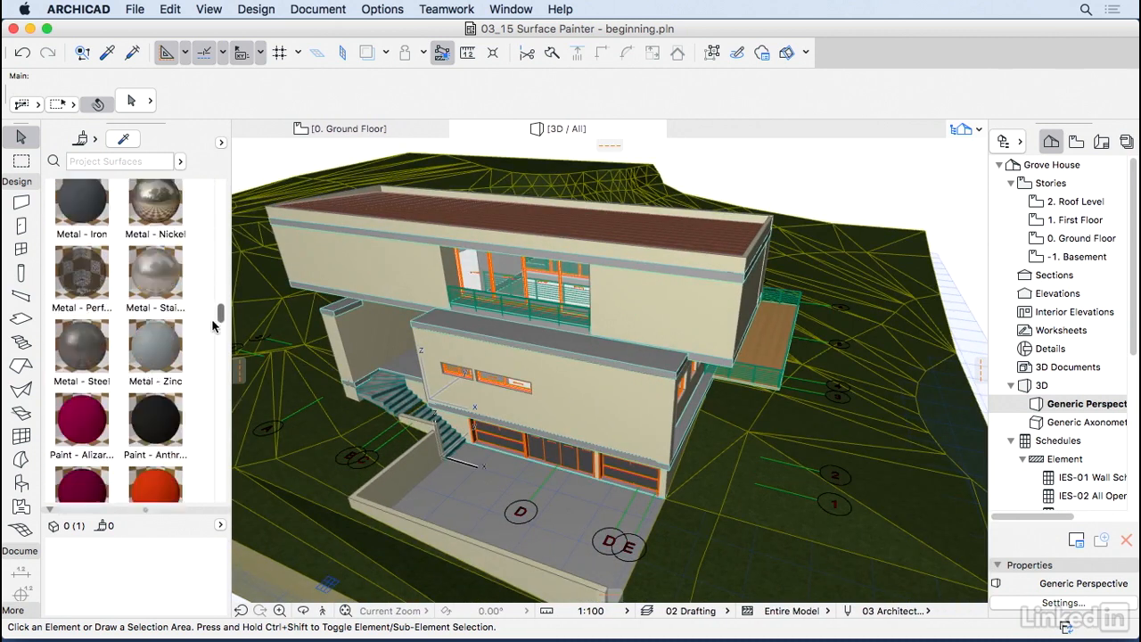
{"action": "scroll", "scroll_direction": "down", "scroll_amount": 3}
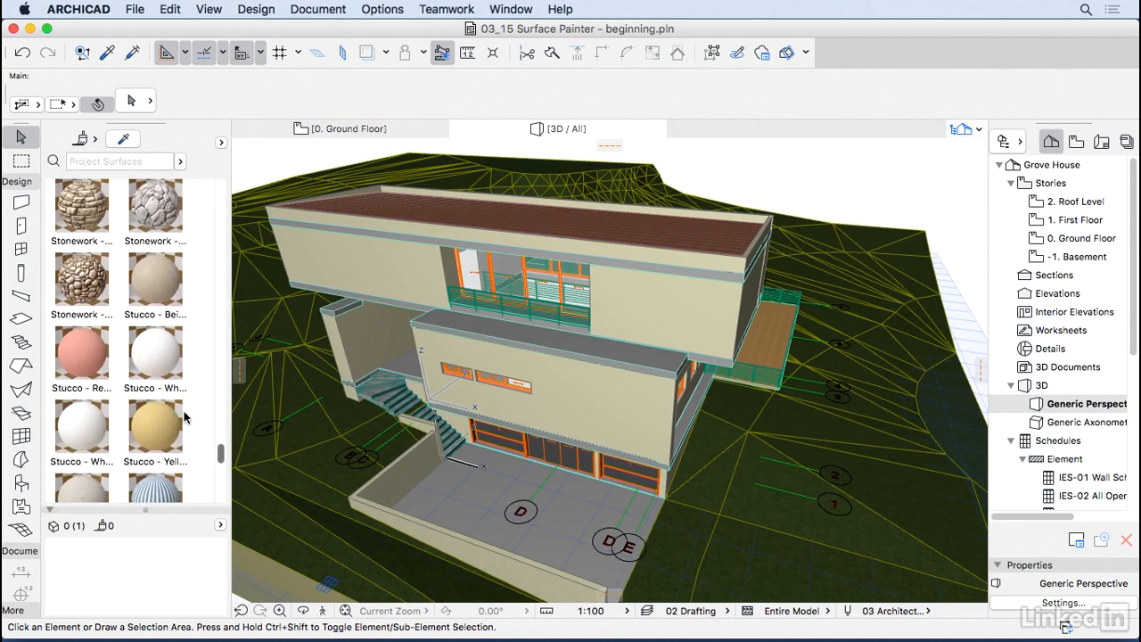
{"action": "left_click", "coordinate": [153, 353]}
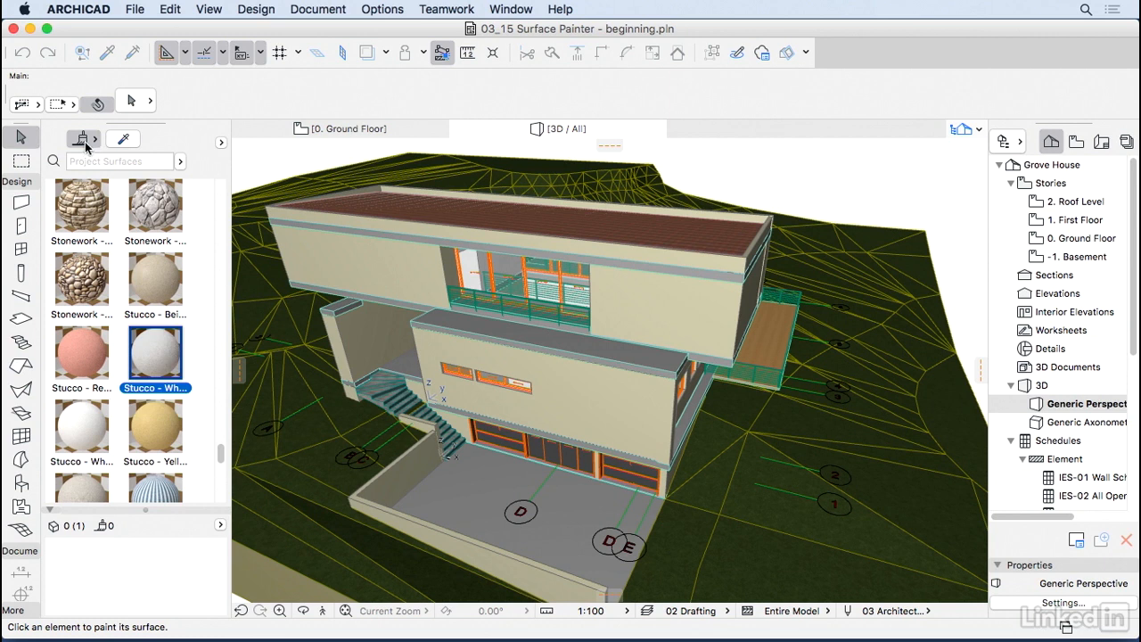
{"action": "mouse_move", "coordinate": [82, 139]}
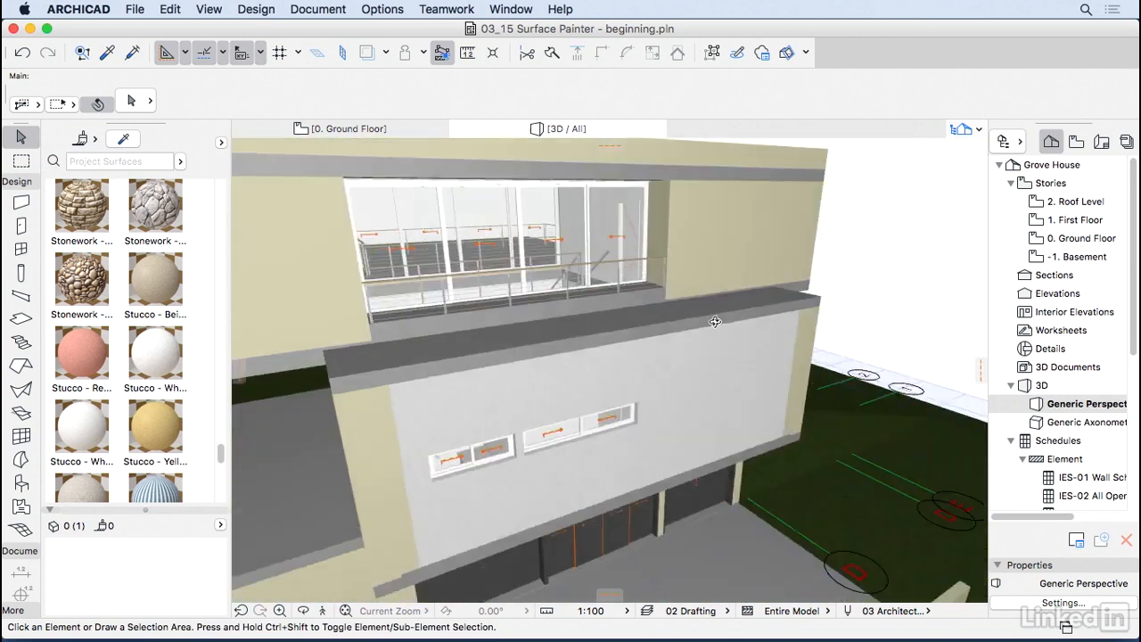
{"action": "left_click", "coordinate": [153, 353]}
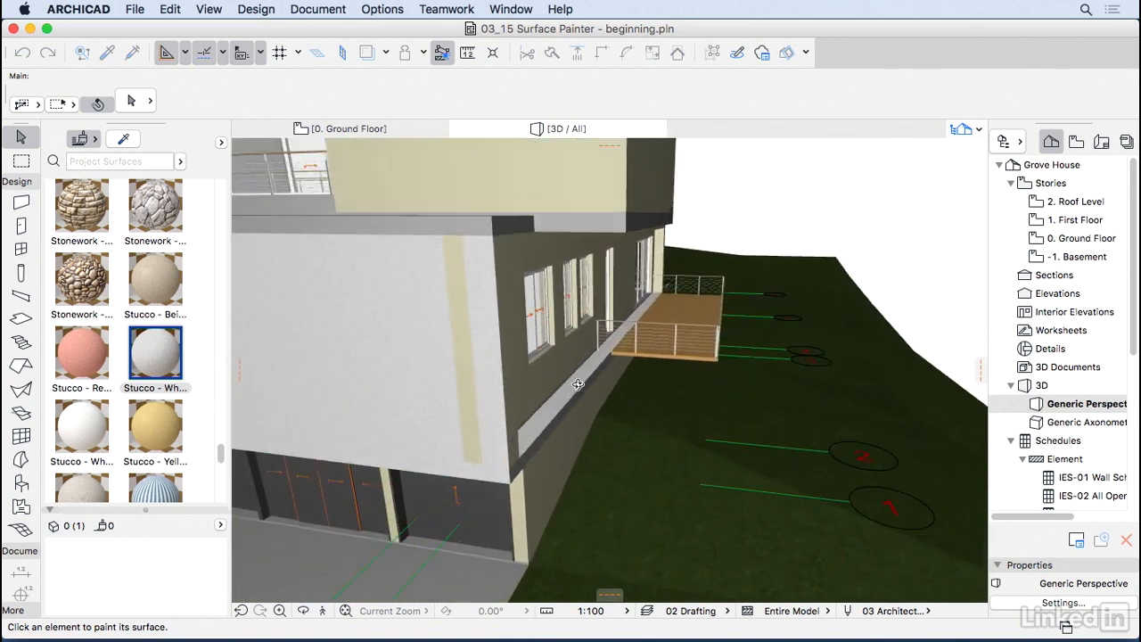
{"action": "left_click_drag", "start_coordinate": [578, 385], "coordinate": [367, 295]}
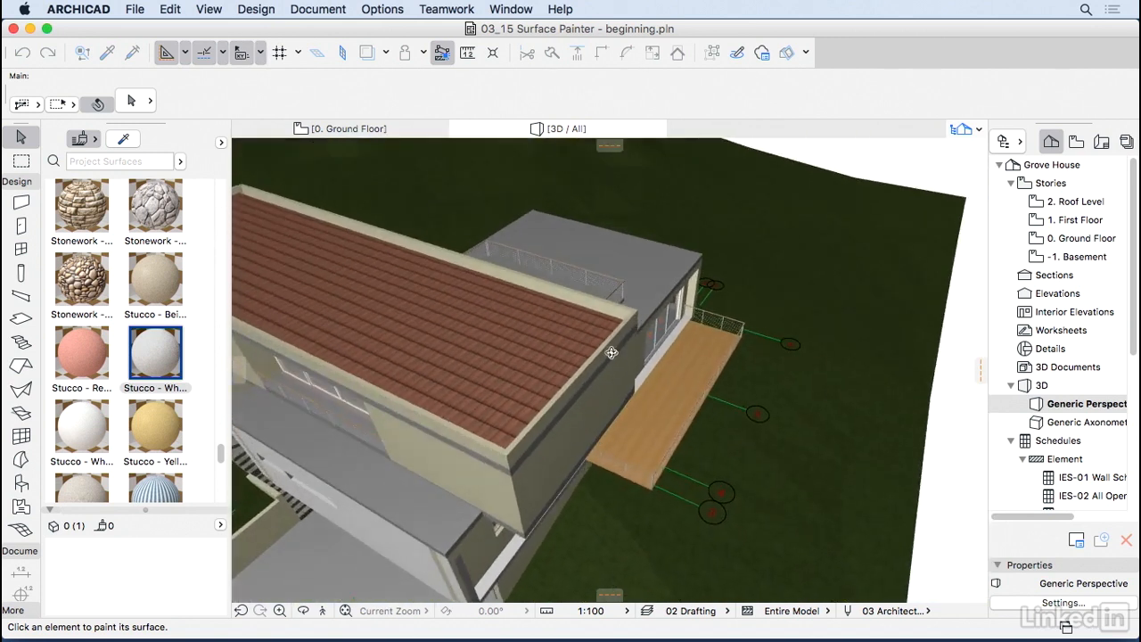
Choose the Wood - Oak surface in the Surface Painter for the roof parapet
{"action": "left_click_drag", "start_coordinate": [614, 353], "coordinate": [588, 317]}
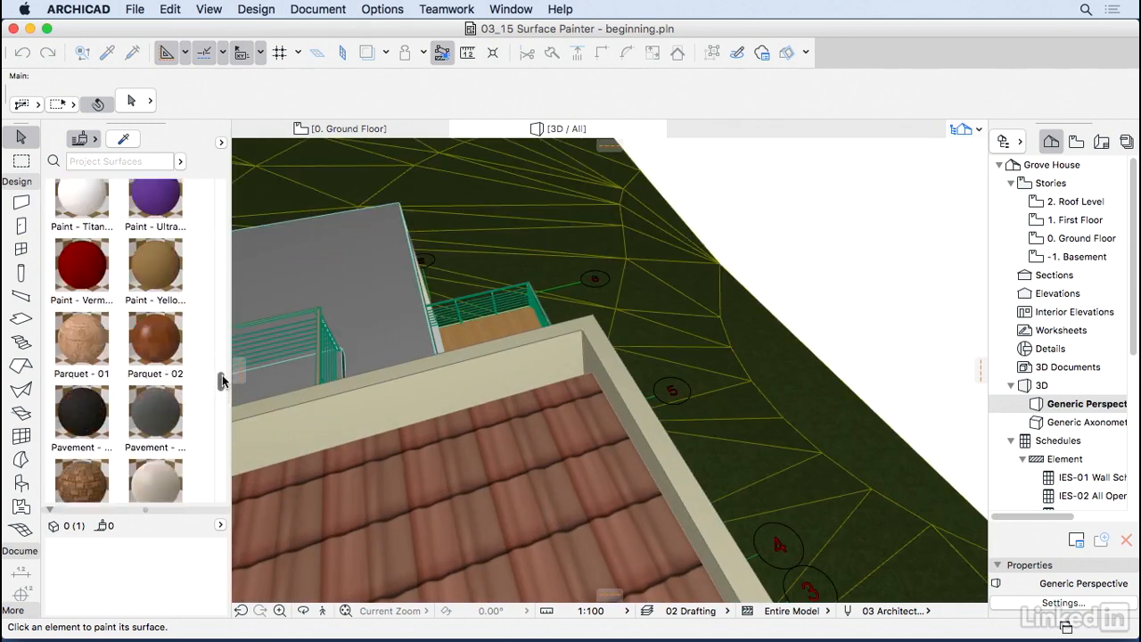
{"action": "scroll", "scroll_direction": "up", "scroll_amount": 3}
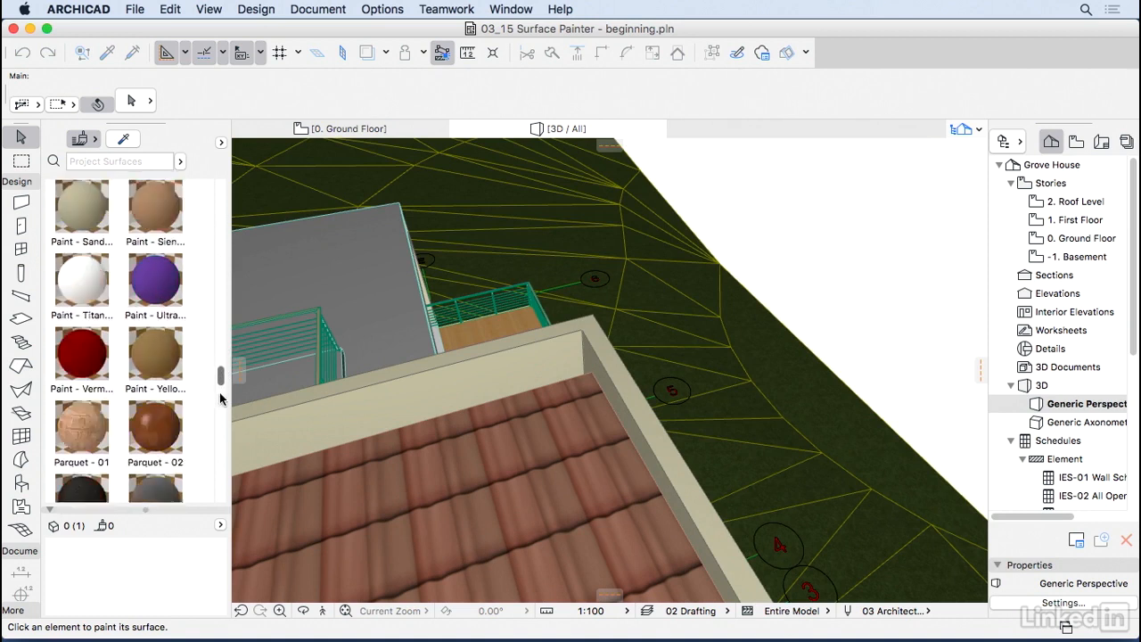
{"action": "scroll", "scroll_direction": "down", "scroll_amount": 3}
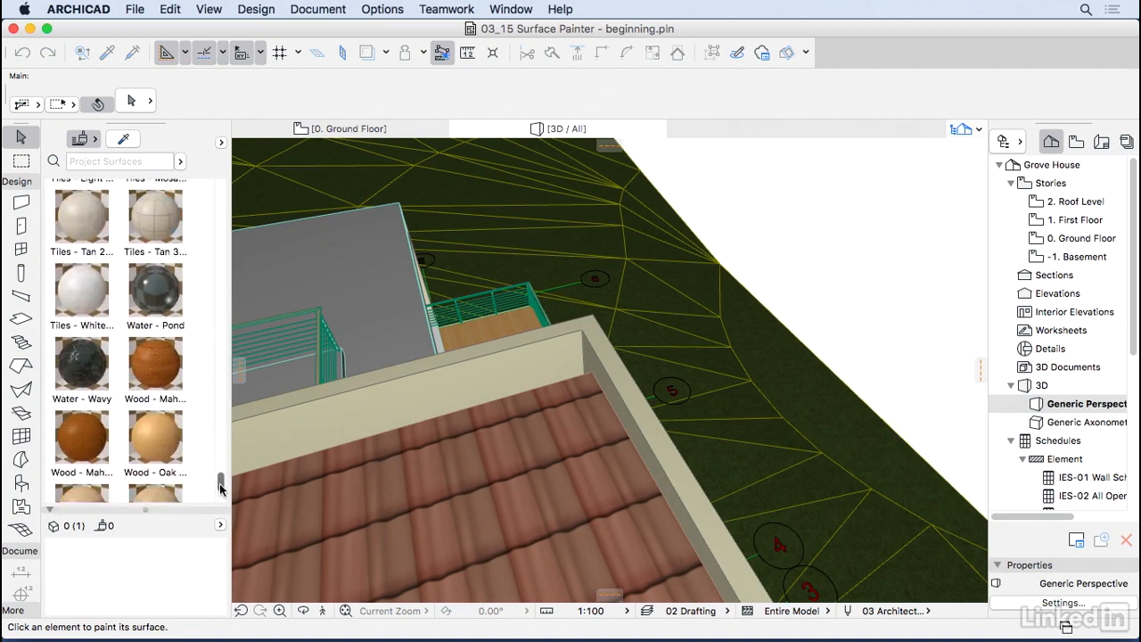
{"action": "scroll", "scroll_direction": "down", "scroll_amount": 3}
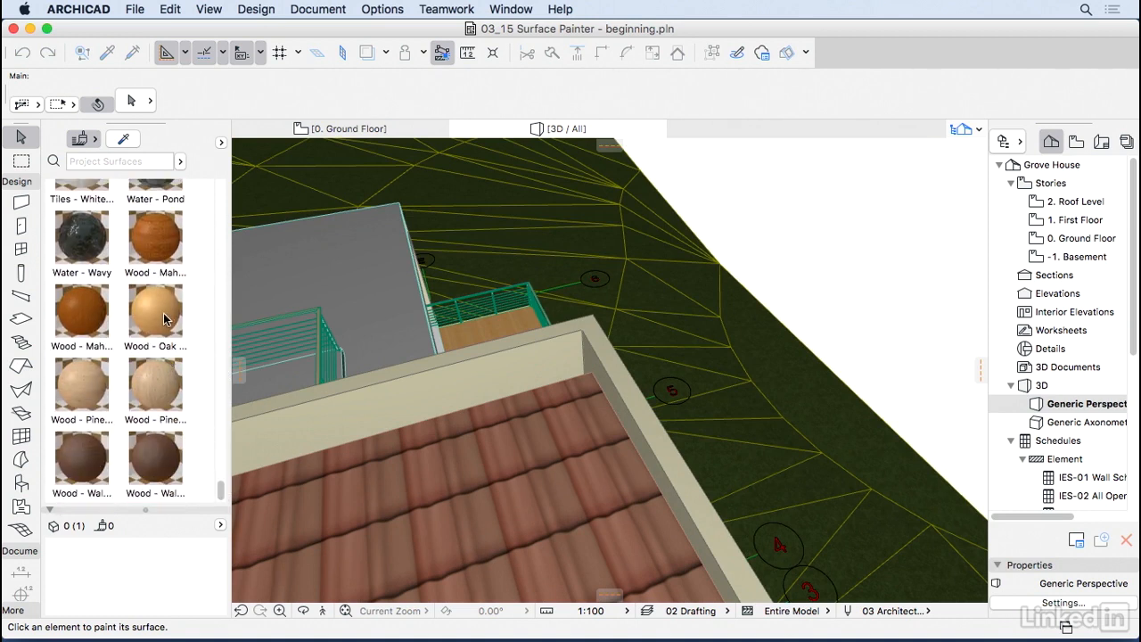
{"action": "left_click", "coordinate": [153, 312]}
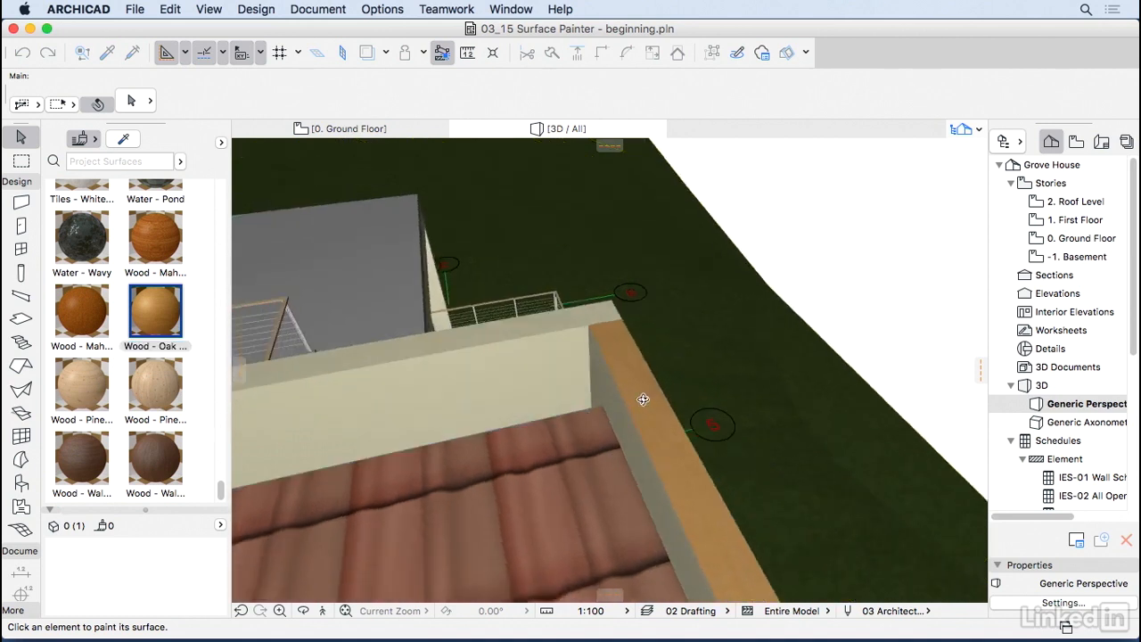
Paint the parapet's top edge and inner face in oak wood
{"action": "left_click_drag", "start_coordinate": [642, 399], "coordinate": [635, 438]}
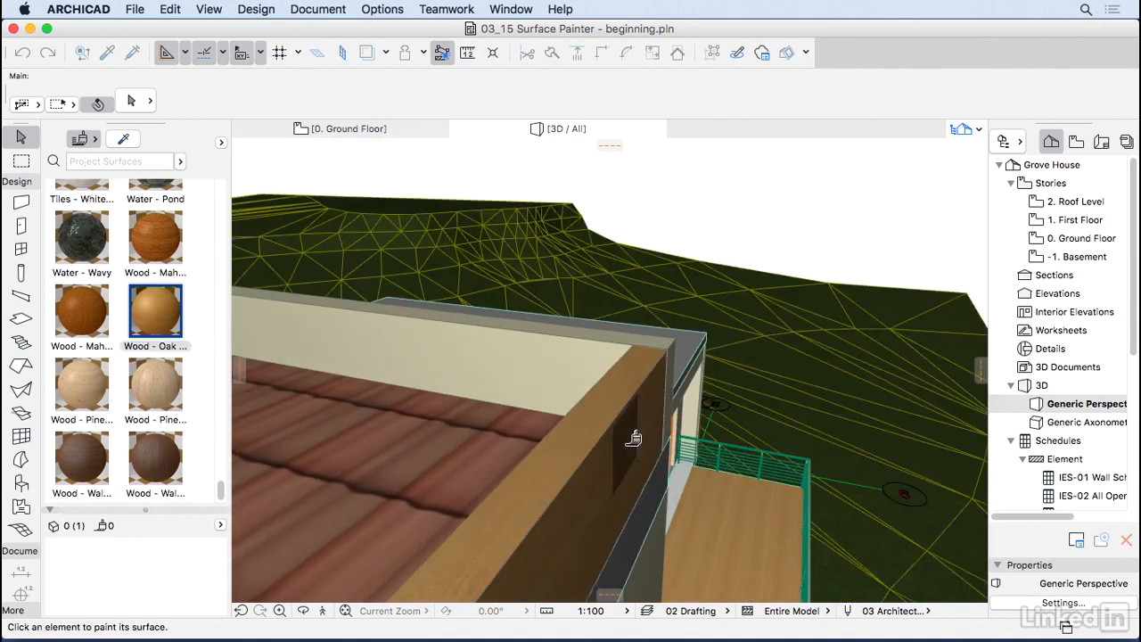
{"action": "left_click_drag", "start_coordinate": [633, 436], "coordinate": [653, 372]}
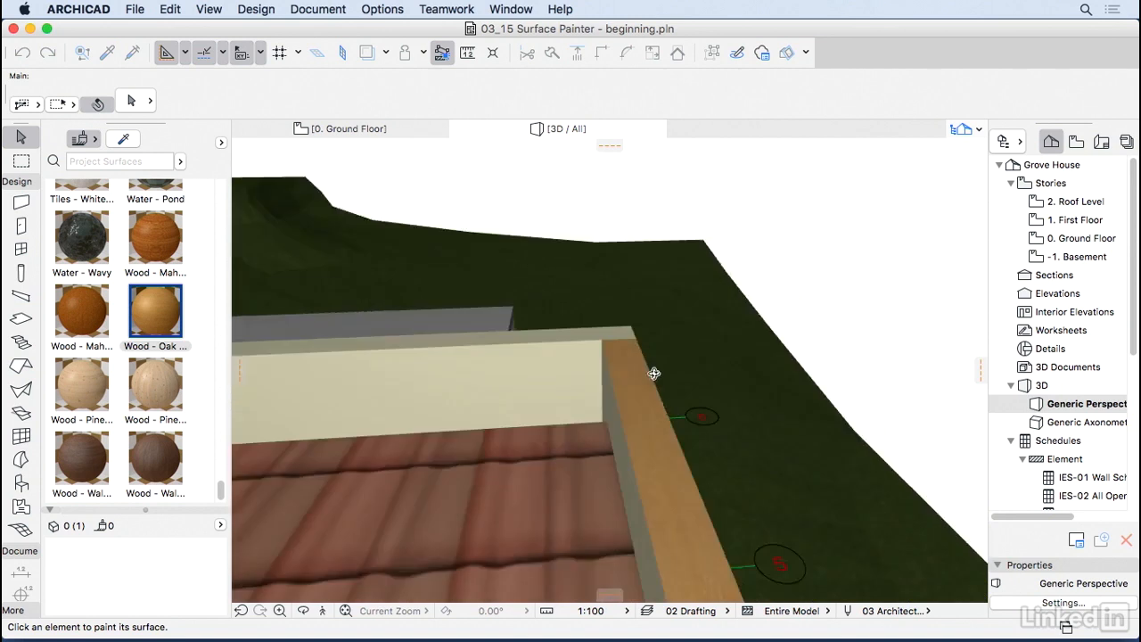
{"action": "left_click_drag", "start_coordinate": [653, 373], "coordinate": [848, 420]}
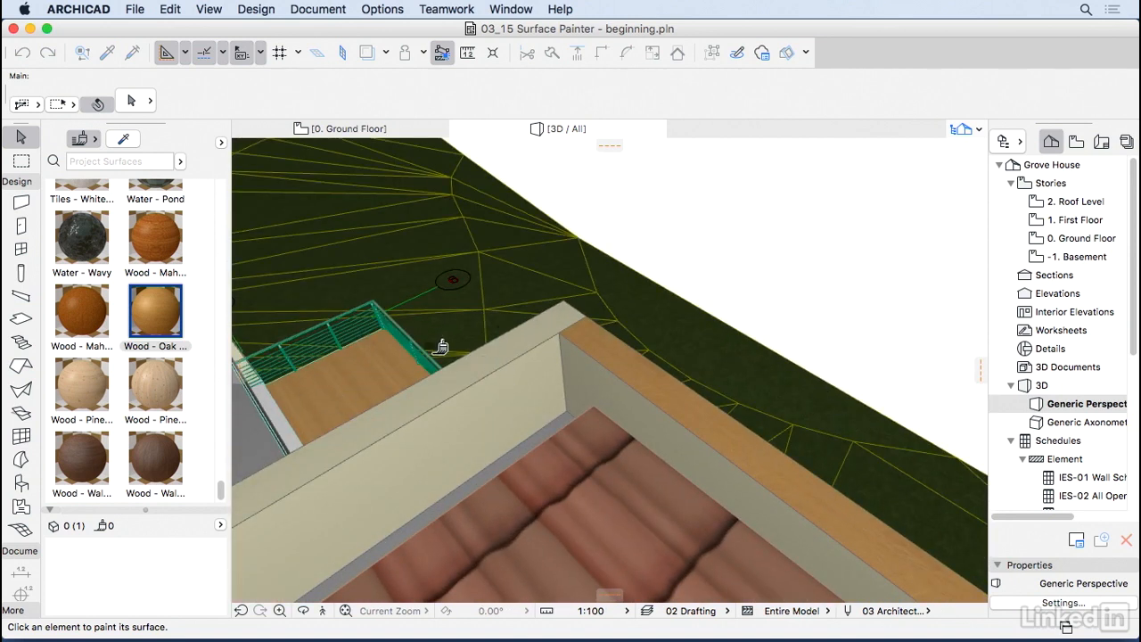
{"action": "left_click", "coordinate": [490, 373]}
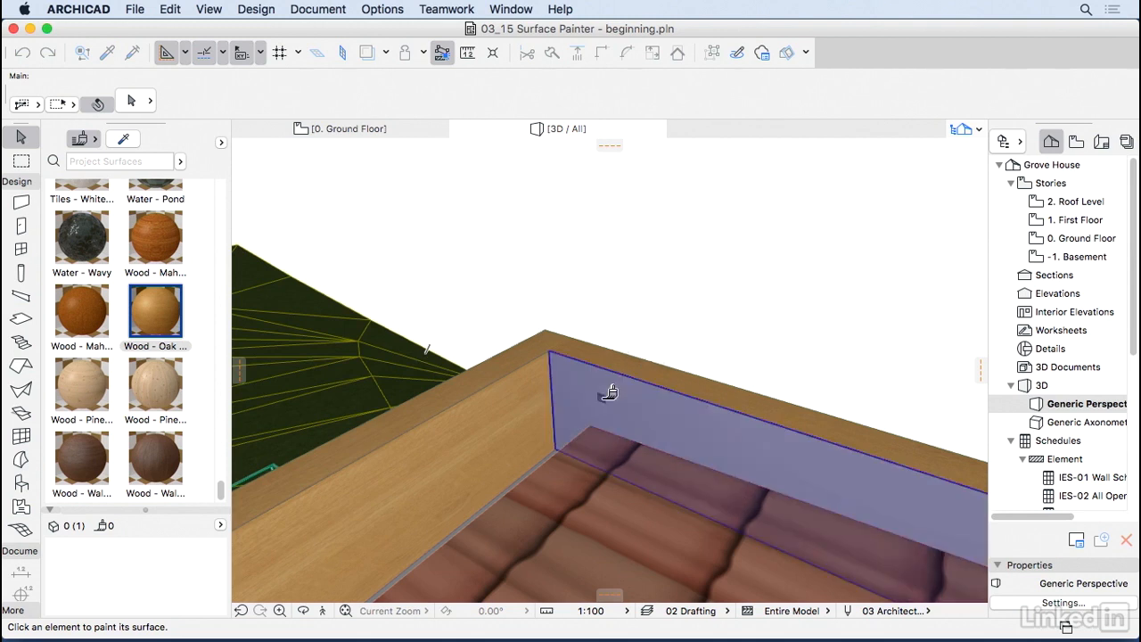
{"action": "left_click", "coordinate": [610, 392]}
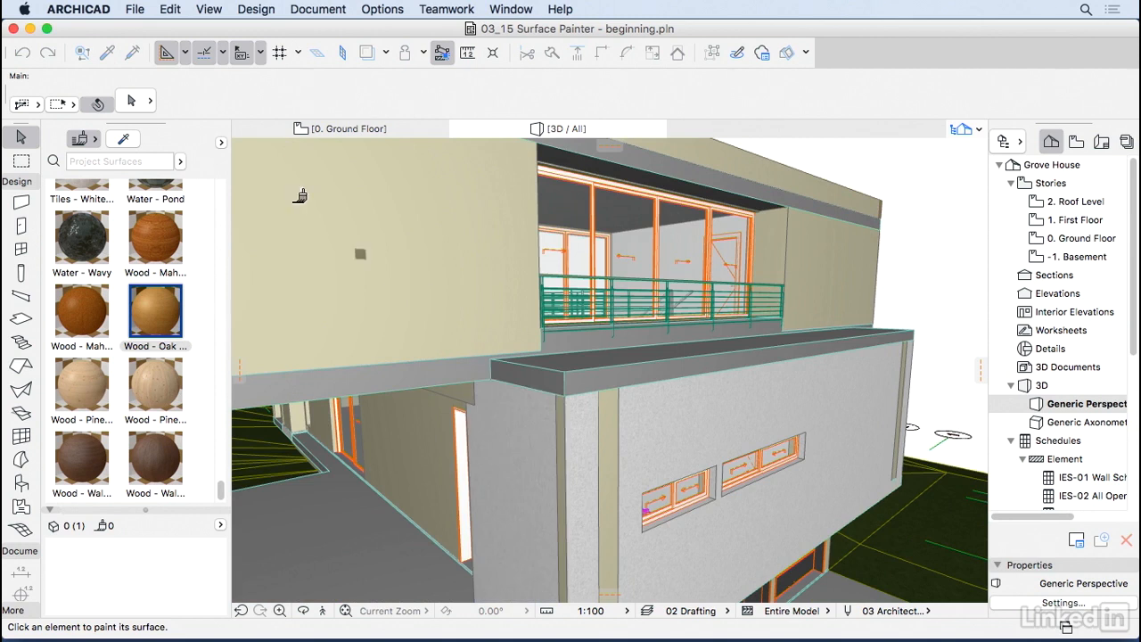
{"action": "mouse_move", "coordinate": [123, 139]}
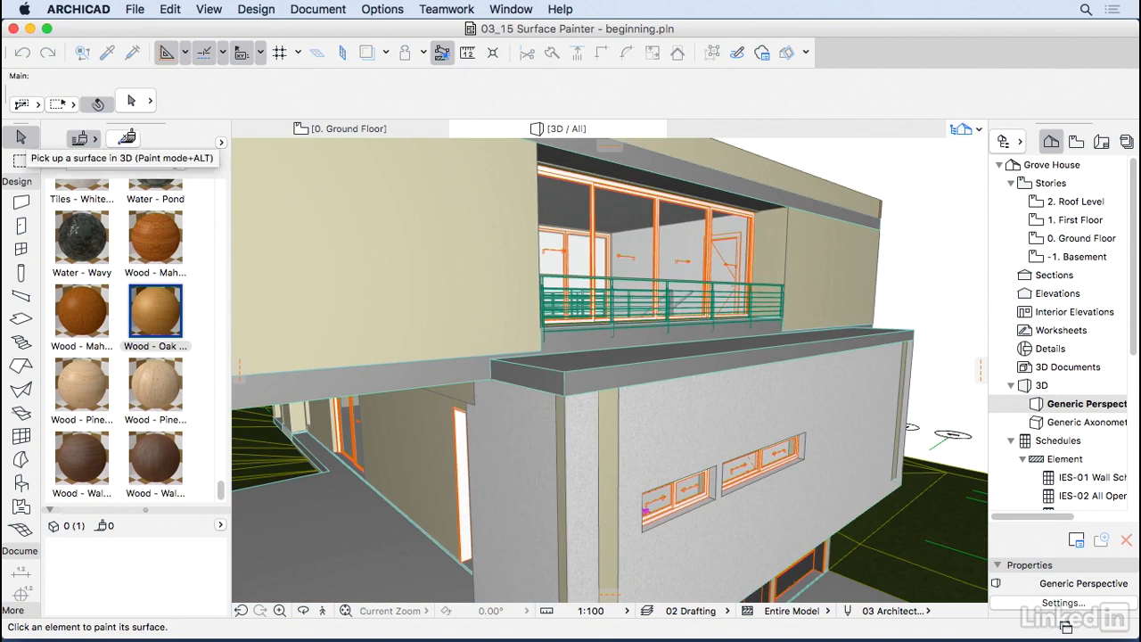